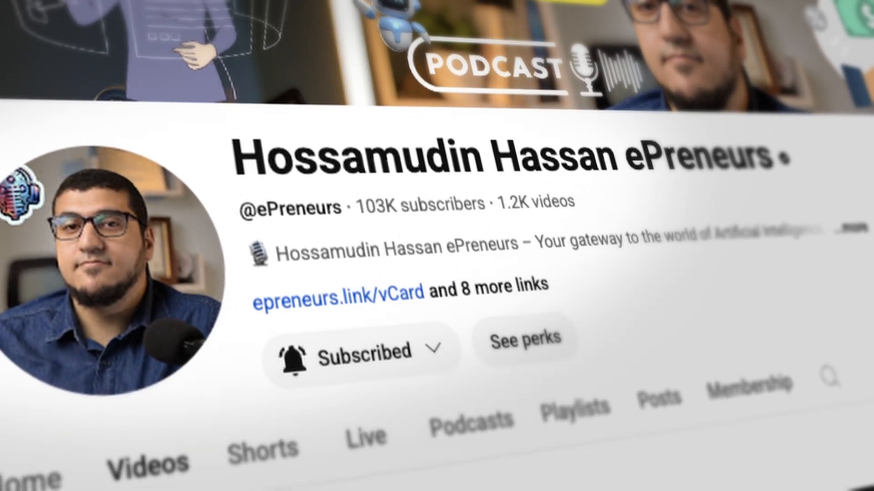
# - Pick the NotebookLM video from the YouTube channel as the source for new Klap shorts
pyautogui.scroll(-3)
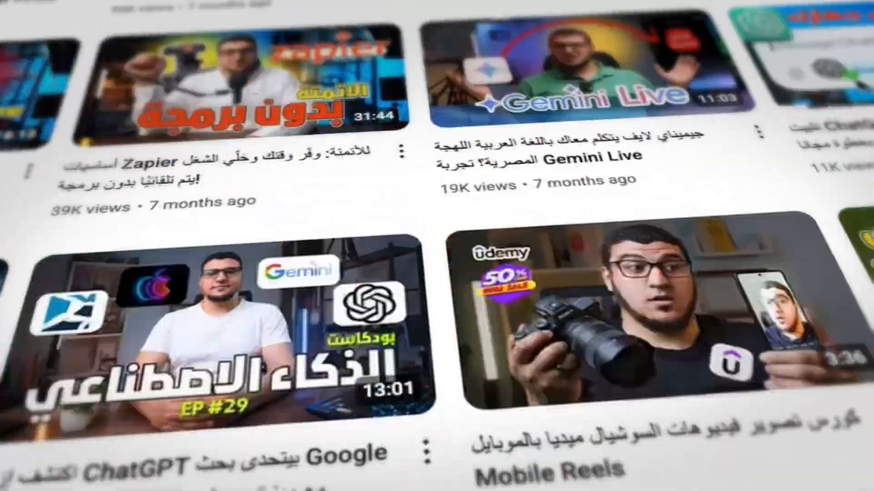
pyautogui.scroll(-3)
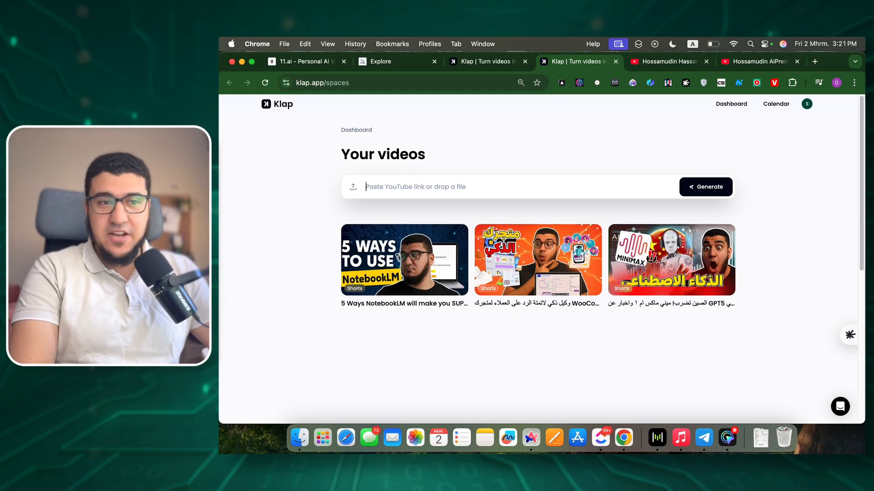
pyautogui.click(756, 61)
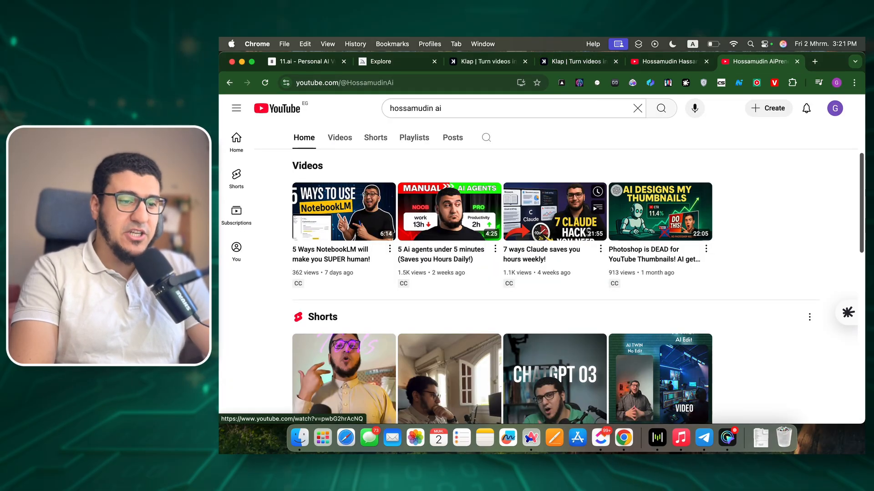
pyautogui.click(576, 61)
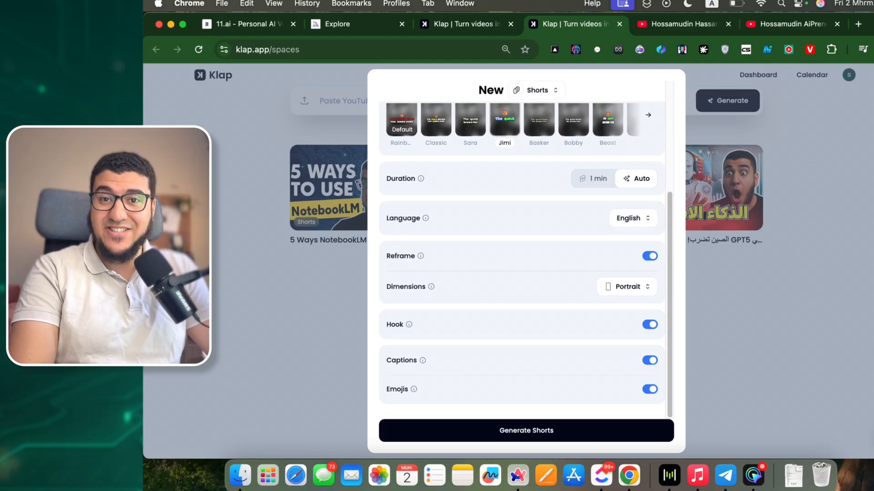
# - Generate the shorts with Portrait, Hook, Captions and Emojis kept on
pyautogui.click(524, 431)
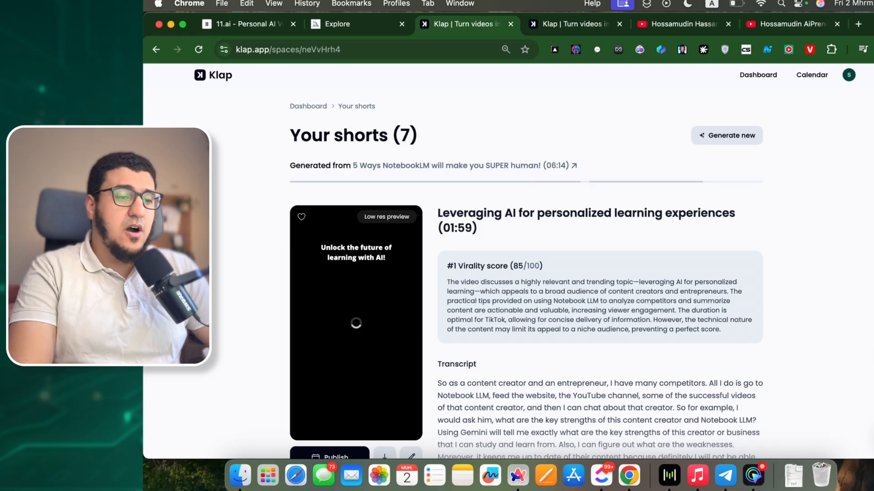
pyautogui.scroll(-3)
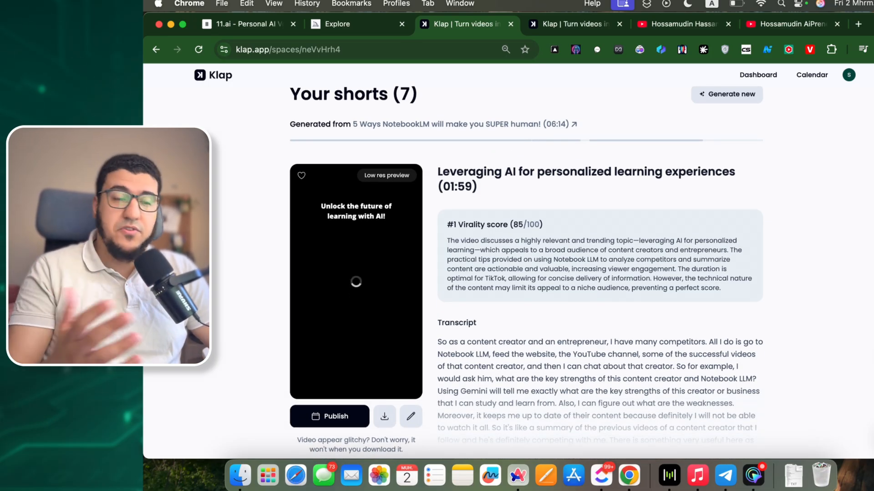
pyautogui.scroll(-3)
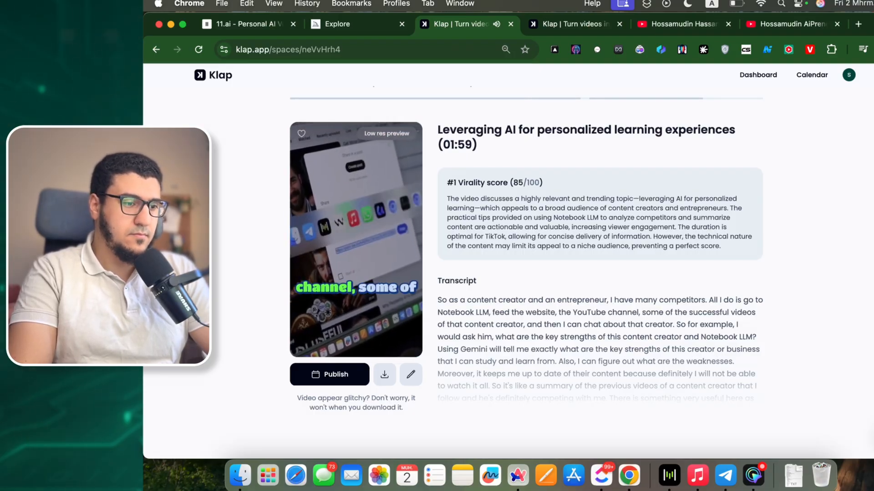
pyautogui.click(356, 239)
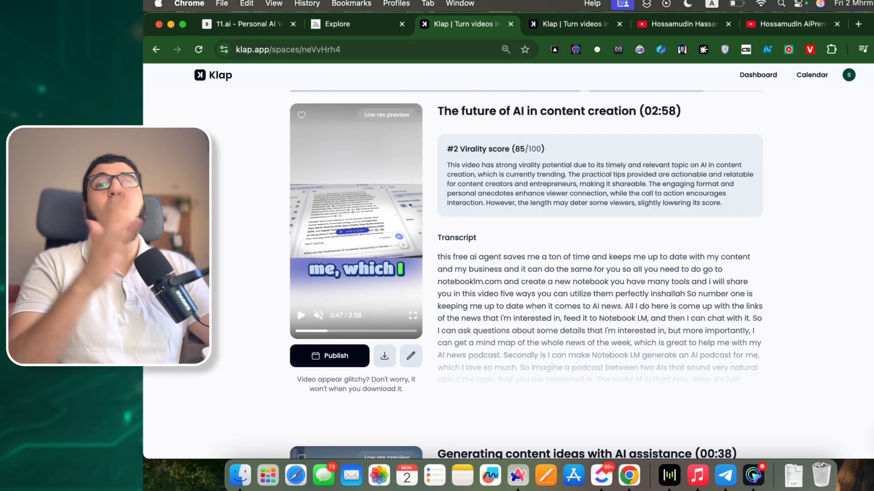
pyautogui.scroll(-3)
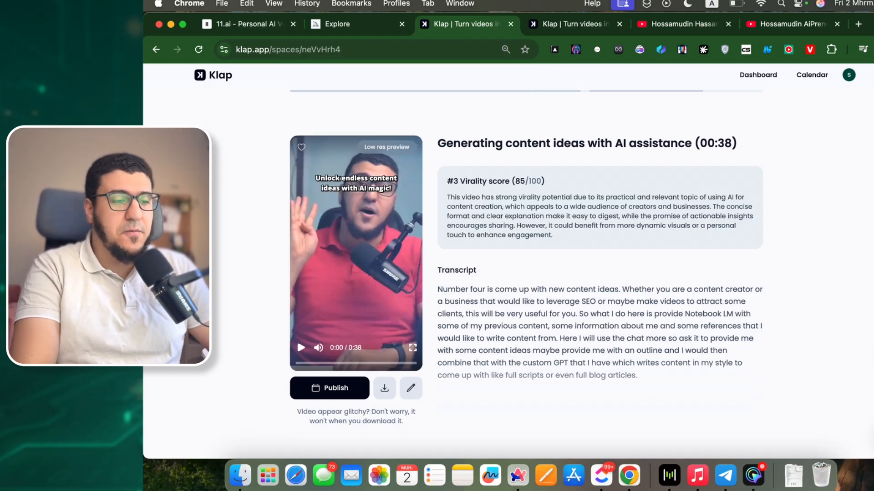
pyautogui.scroll(-3)
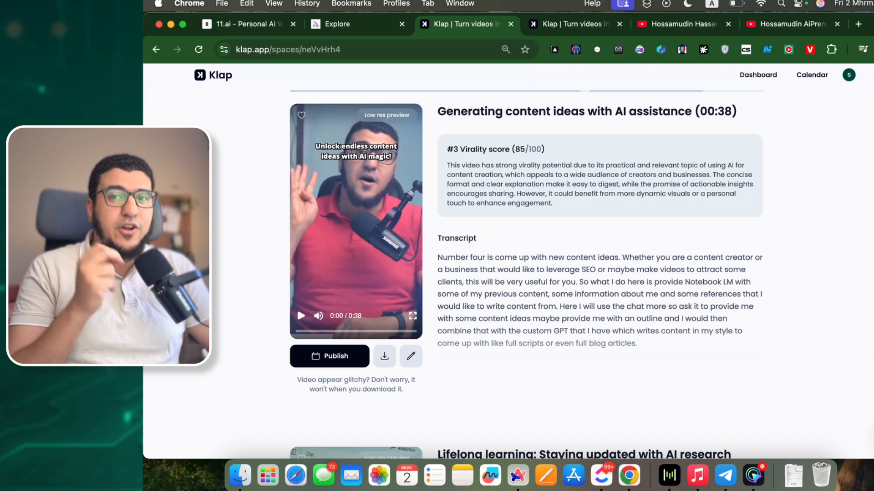
pyautogui.scroll(-3)
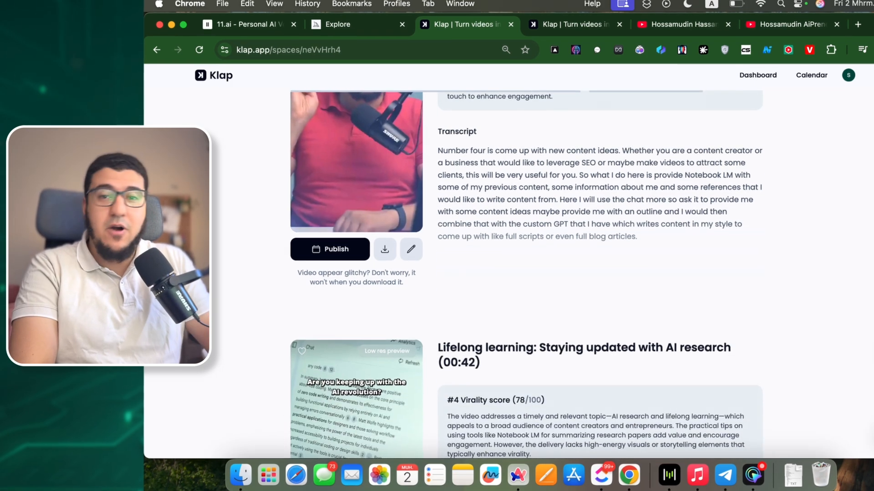
pyautogui.scroll(-3)
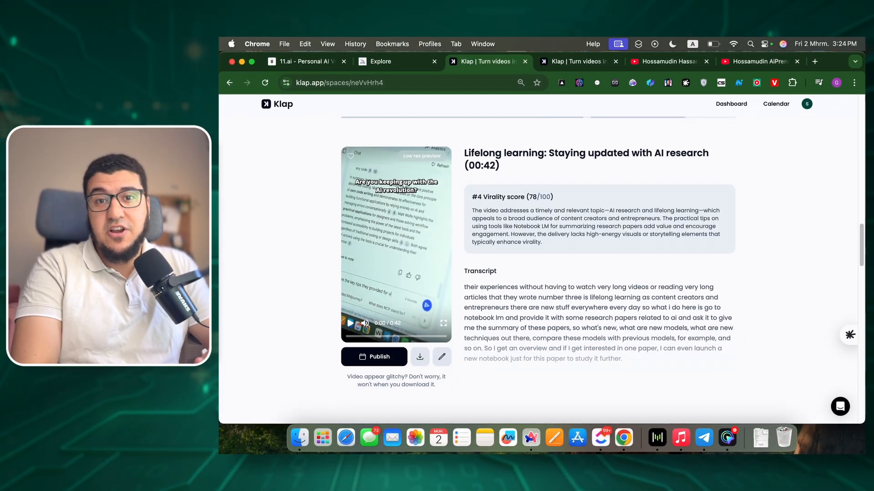
pyautogui.scroll(-3)
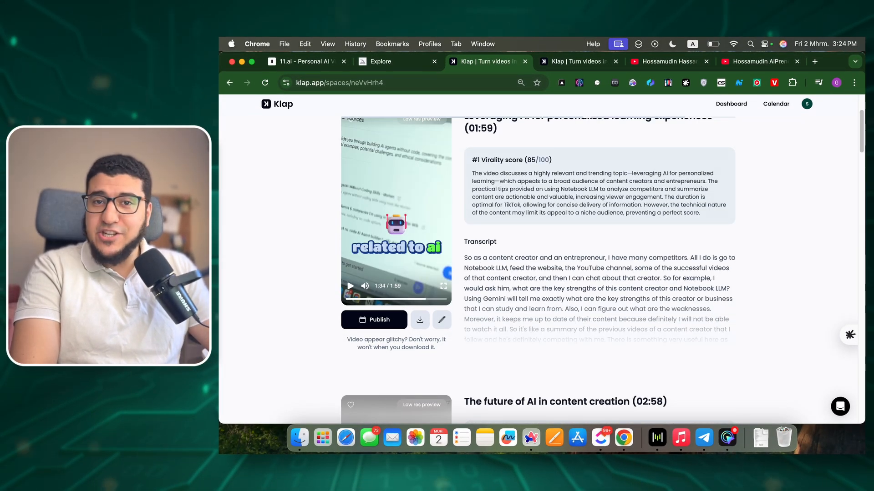
# - Bring the top-rated short into the editor, discarding unsaved changes when prompted
pyautogui.click(374, 320)
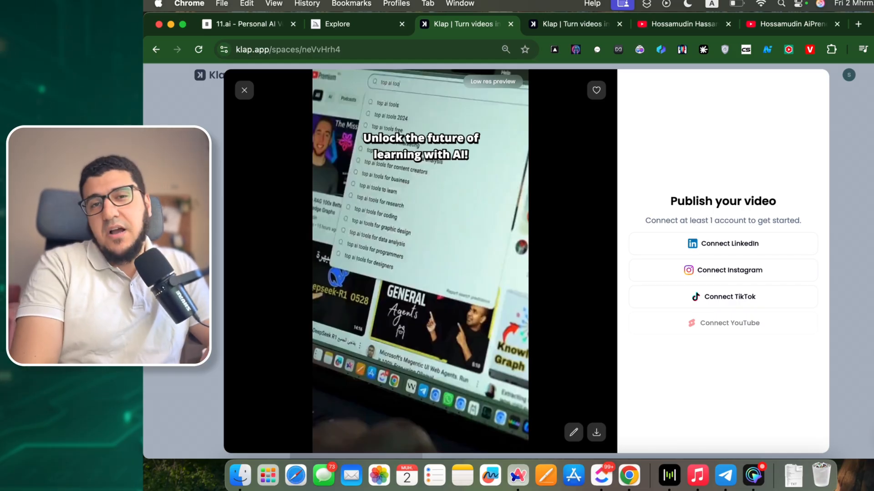
pyautogui.click(244, 90)
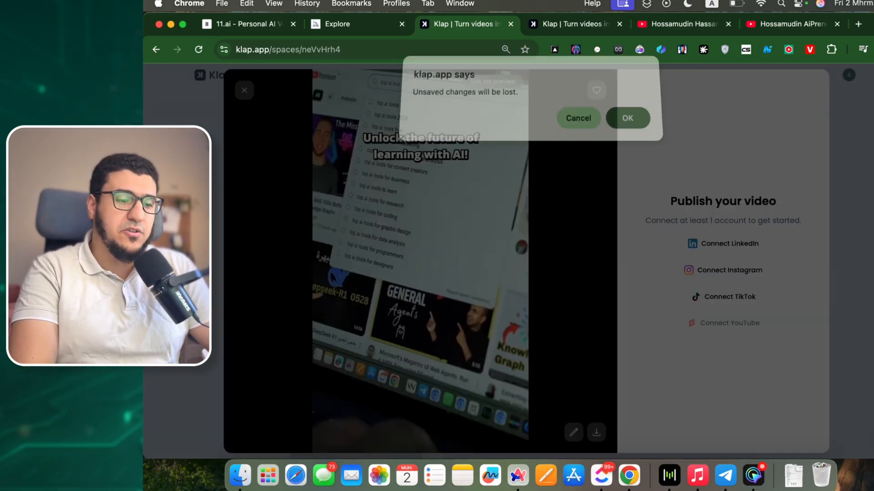
pyautogui.click(626, 117)
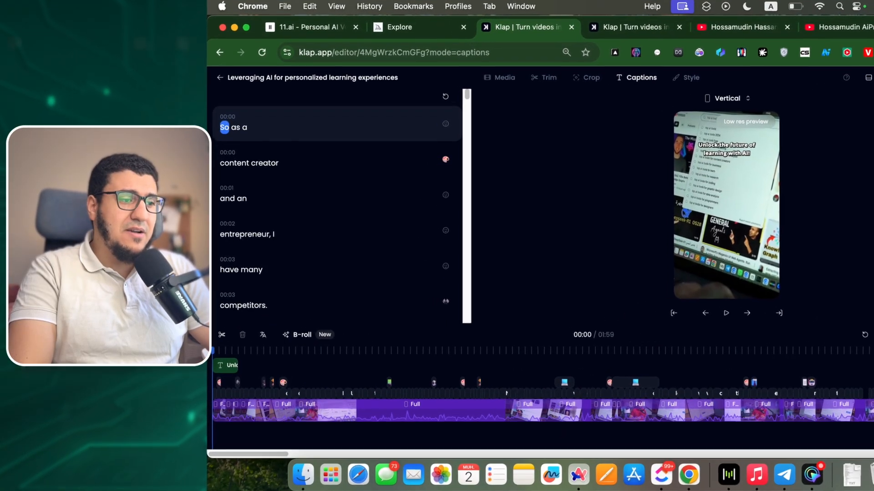
# - Look over the Captions list and Crop framing, then move to Trim by transcript
pyautogui.scroll(-3)
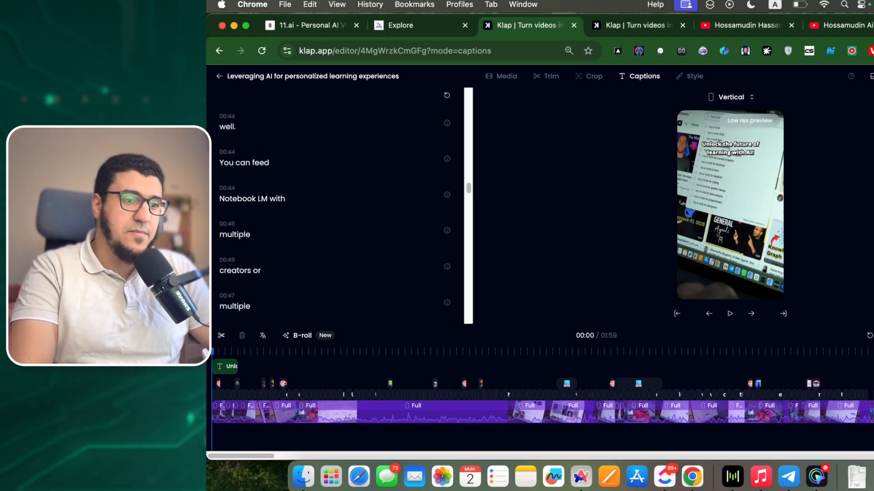
pyautogui.click(592, 77)
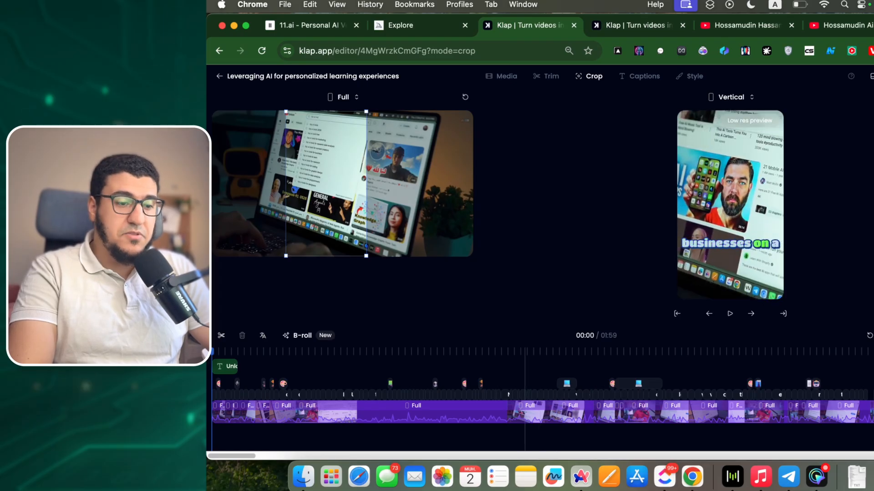
pyautogui.click(550, 77)
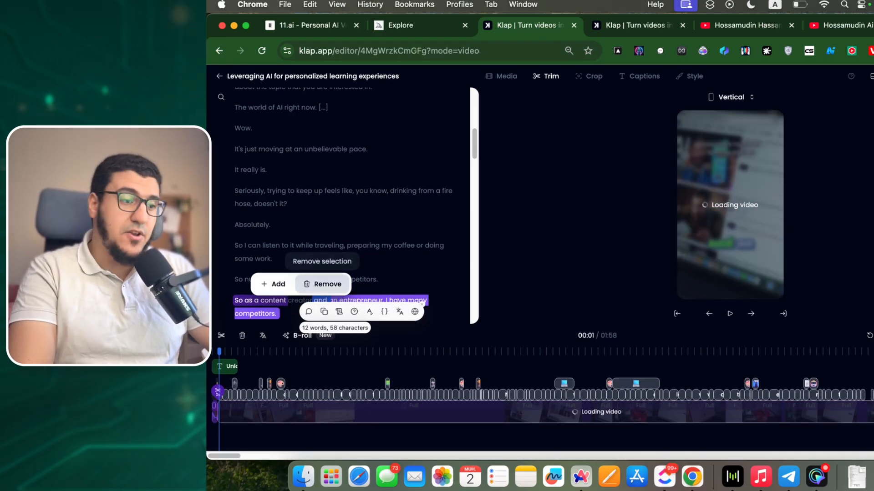
# - Review the Media library and the caption Style settings of the short
pyautogui.click(501, 76)
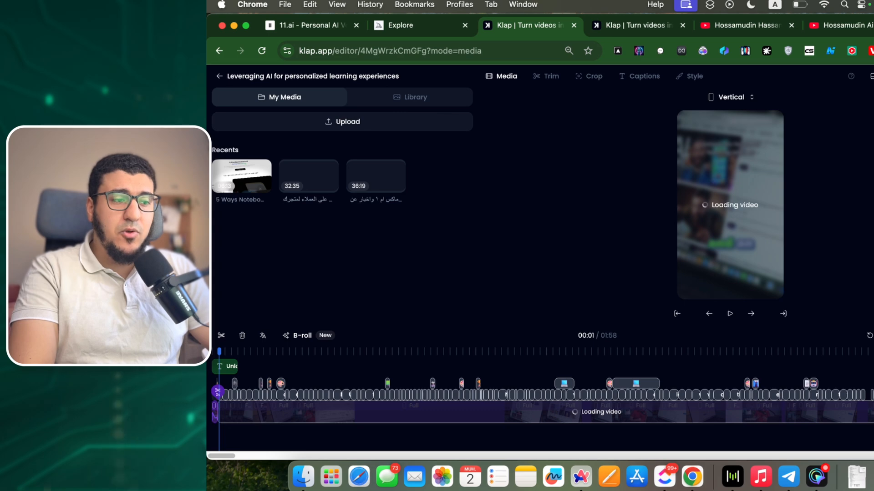
pyautogui.click(693, 76)
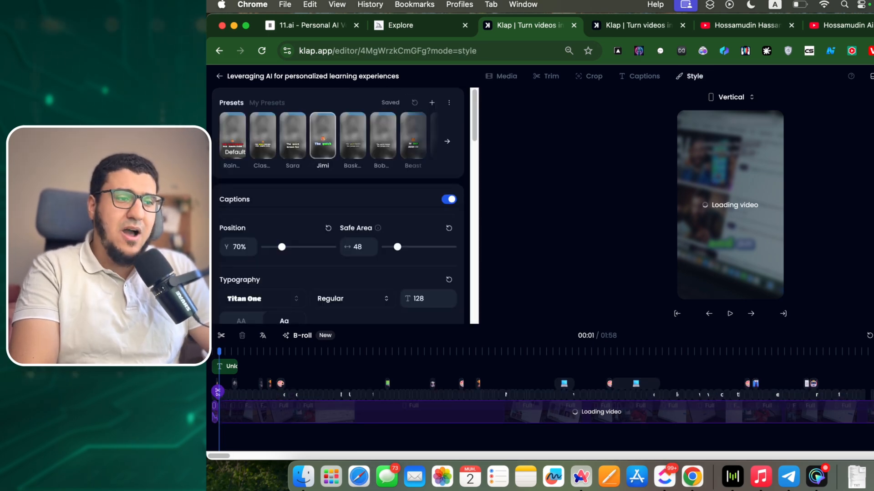
pyautogui.scroll(-3)
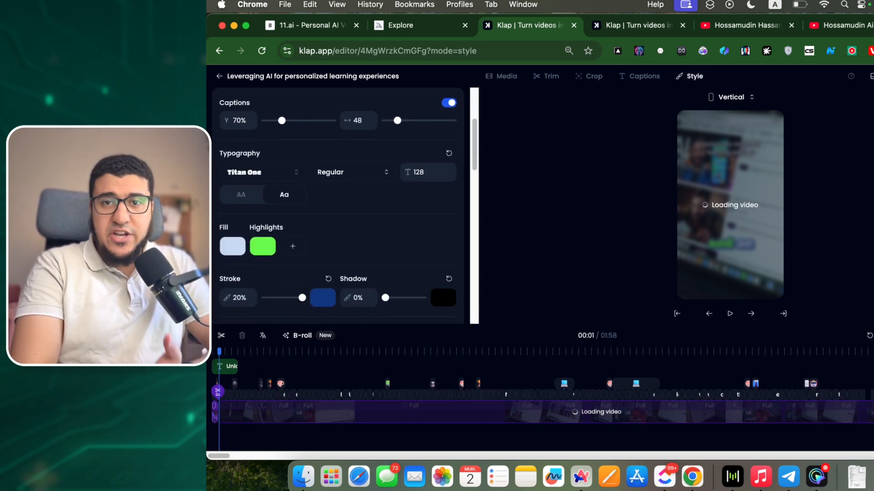
pyautogui.scroll(-3)
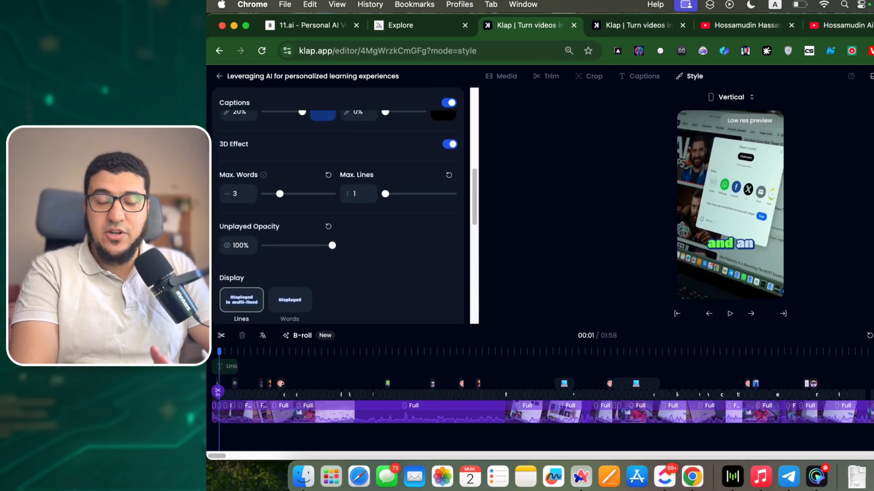
# - Export the edited short as a Download HD render
pyautogui.click(834, 85)
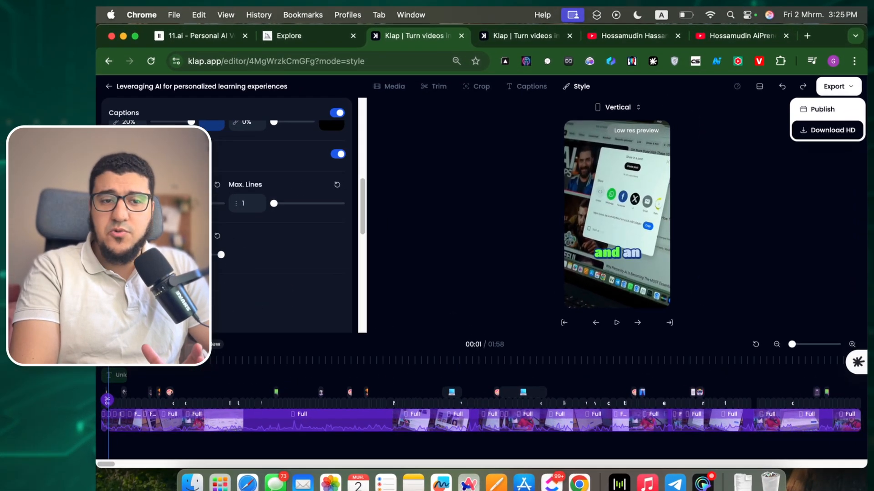
pyautogui.click(831, 130)
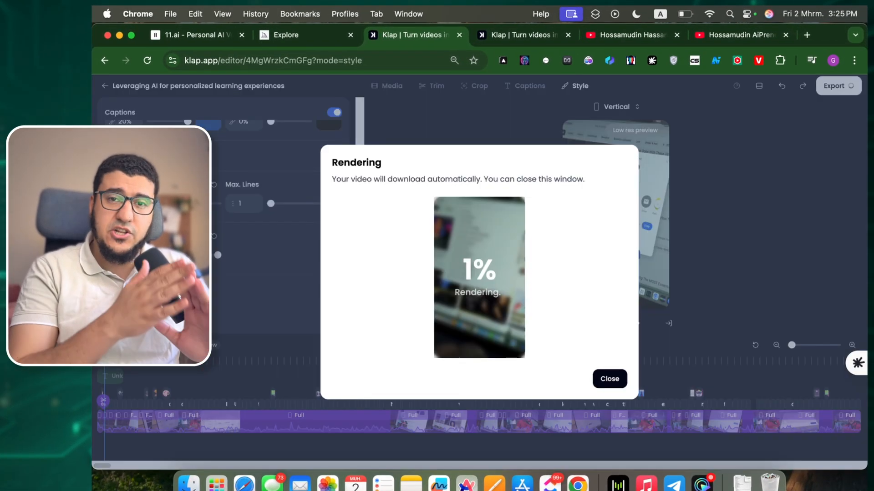